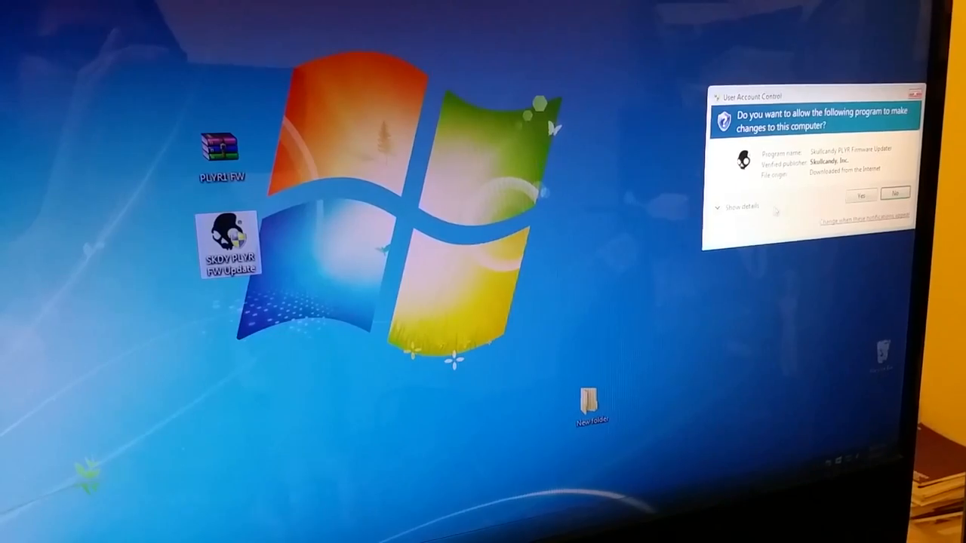
Allow the Skullcandy PLYR Firmware Updater to make changes via the User Account Control prompt
left_click(873, 193)
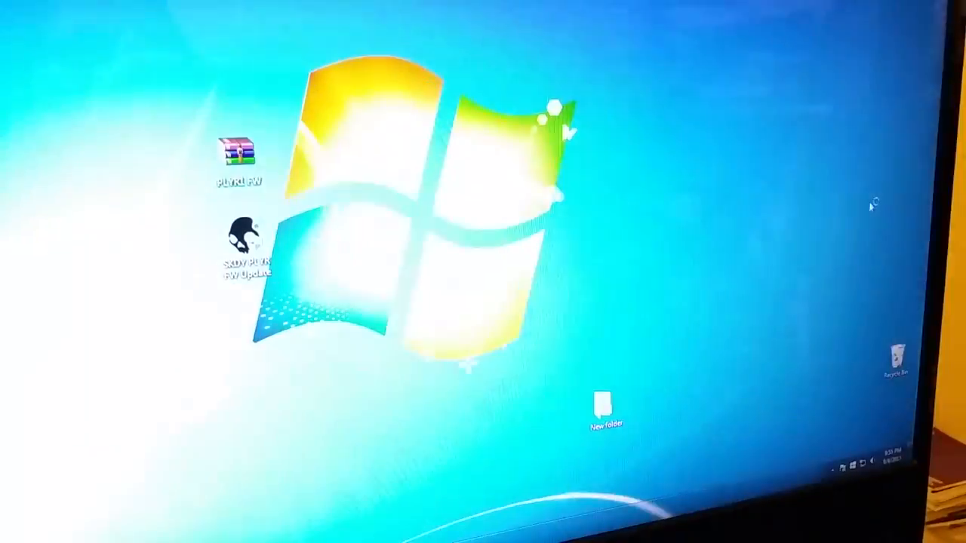
Launch SKDY PLYR FW Update from the desktop, detecting PLYR 1 with transmitter v109 and headset 33
double_click(243, 249)
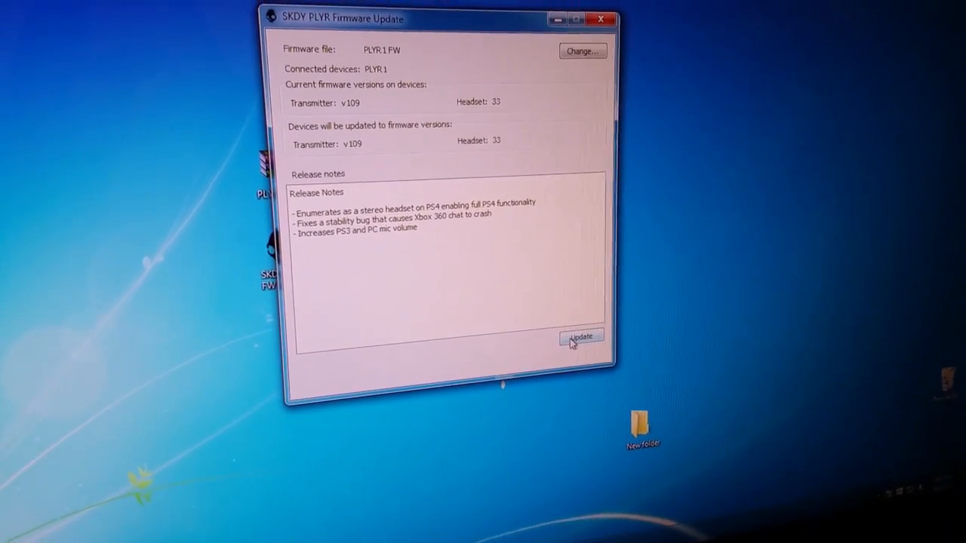
Run the transmitter and headset firmware update to 100%, then dismiss the progress window
left_click(581, 337)
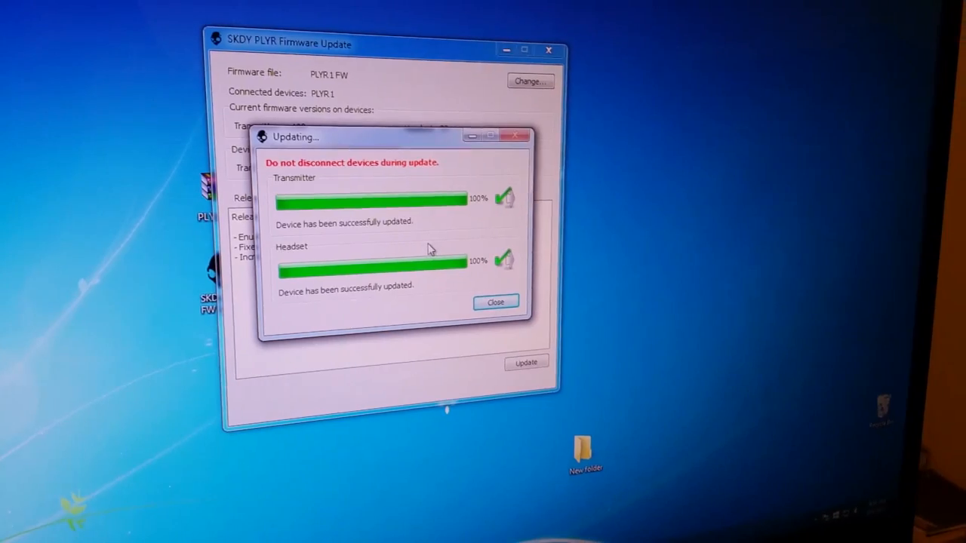
left_click(495, 301)
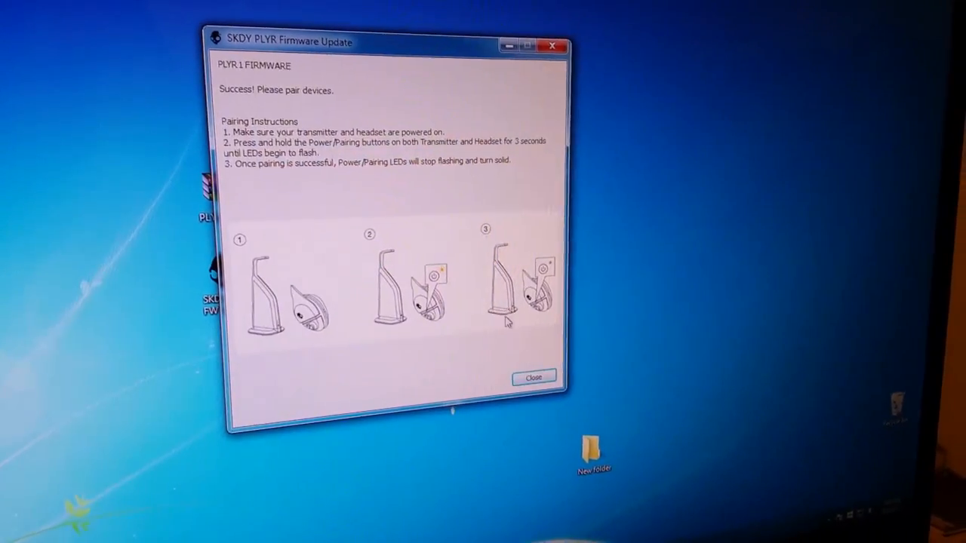